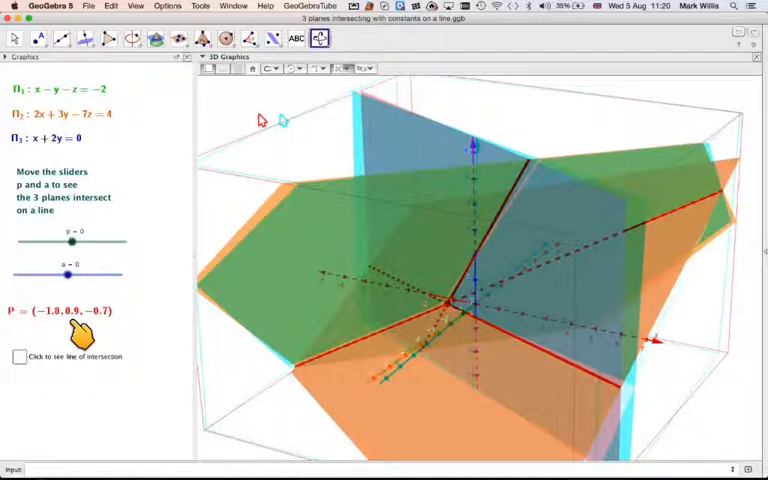
pyautogui.moveTo(90, 330)
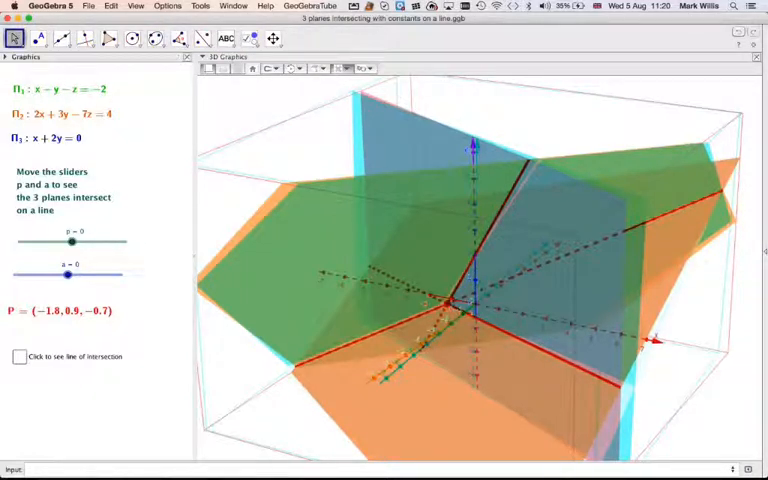
# - Lower the p slider from 0 to −4, making Π3 x + 2y − 4z = 0
pyautogui.moveTo(71, 242); pyautogui.dragTo(50, 242)
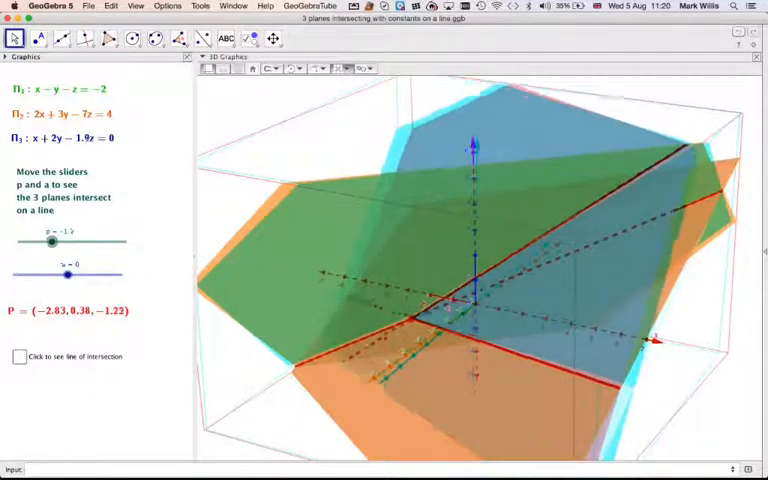
pyautogui.moveTo(52, 243); pyautogui.dragTo(33, 243)
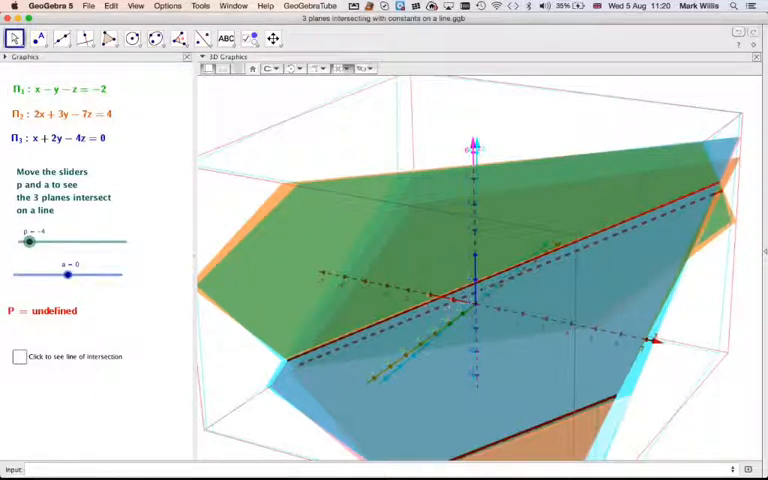
# - Sweep the a slider back and forth, then leave it at 2
pyautogui.moveTo(68, 275); pyautogui.dragTo(45, 275)
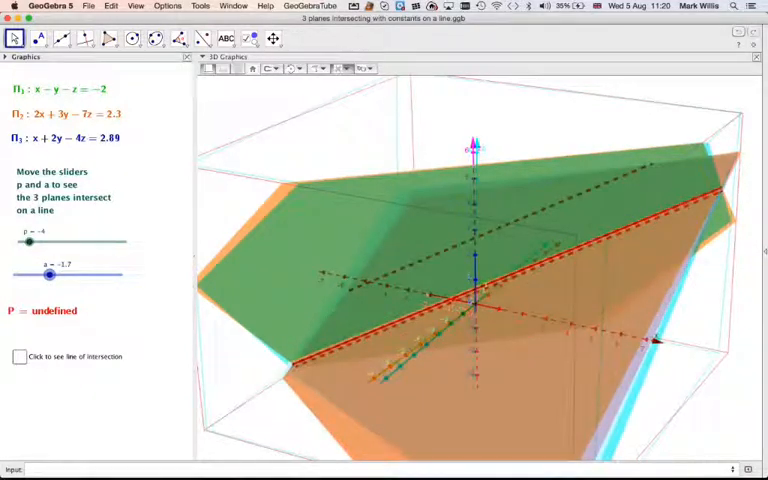
pyautogui.moveTo(47, 275); pyautogui.dragTo(78, 275)
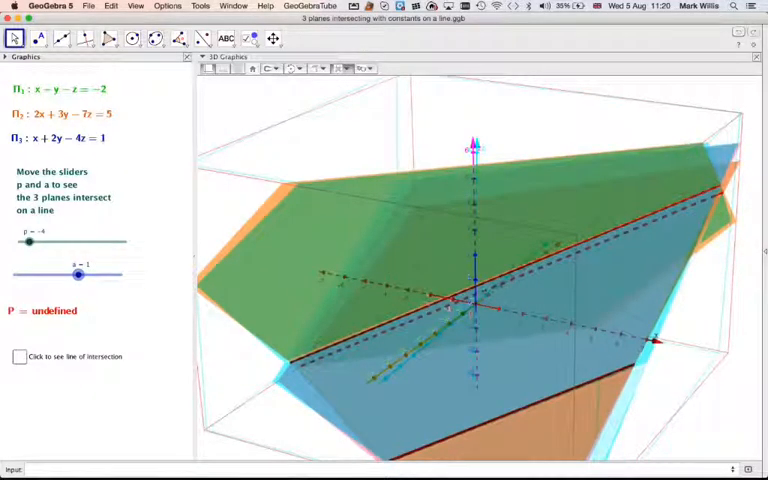
pyautogui.moveTo(78, 274); pyautogui.dragTo(104, 274)
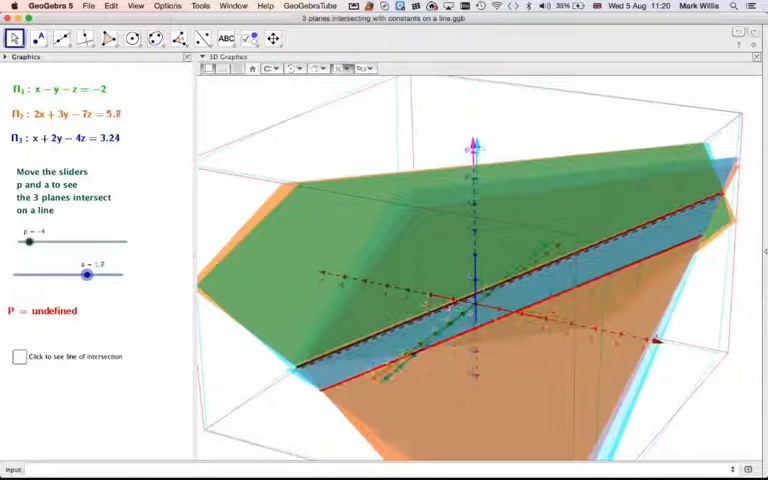
pyautogui.moveTo(95, 275); pyautogui.dragTo(87, 275)
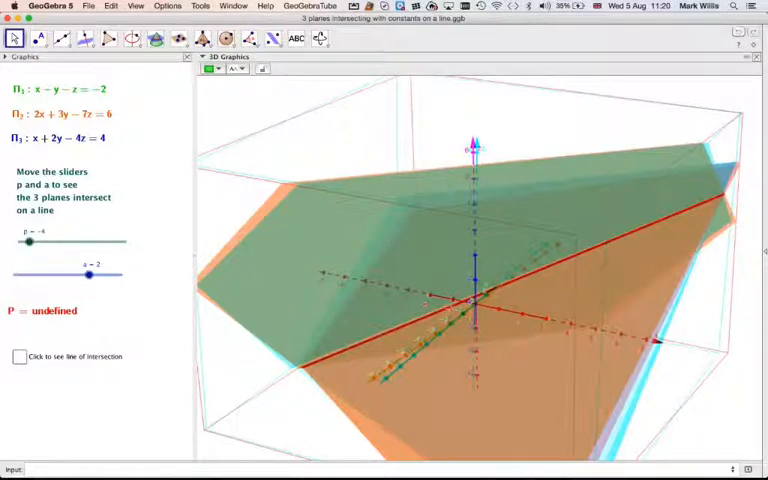
# - Tick 'Click to see line of intersection' to show A = (0, 2, 0) and line L
pyautogui.click(320, 38)
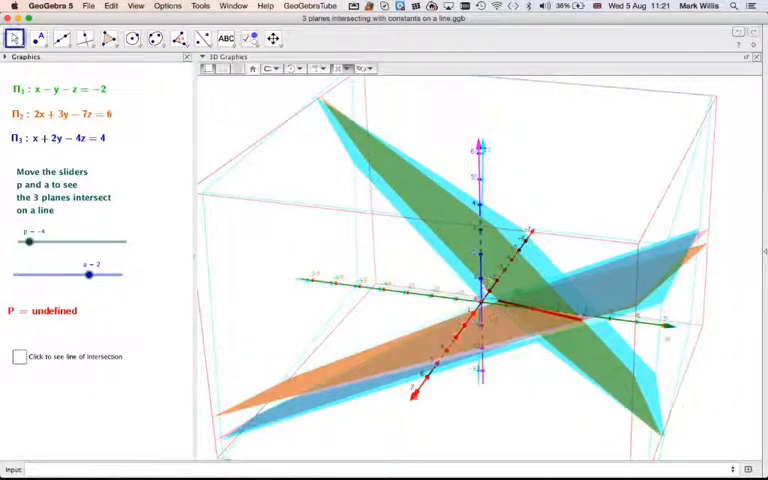
pyautogui.click(19, 356)
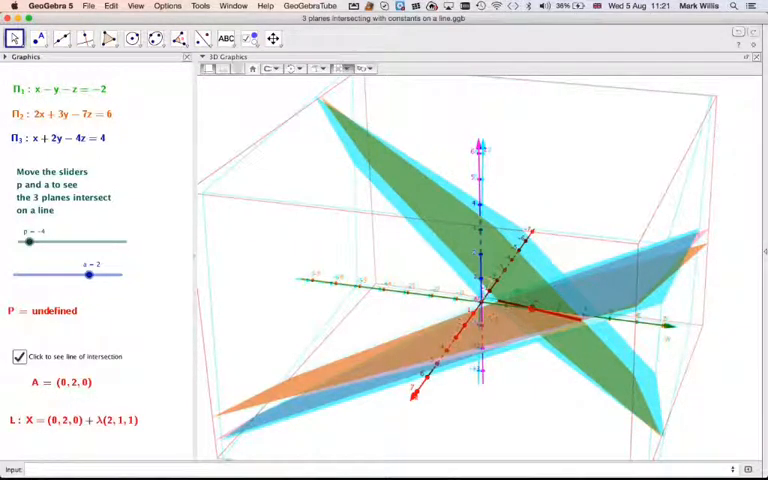